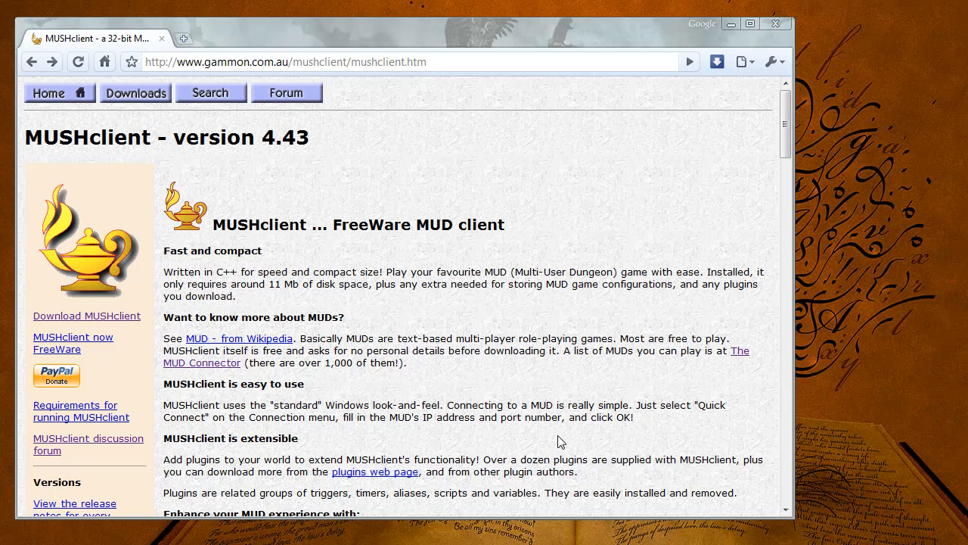
mouse_move(478, 356)
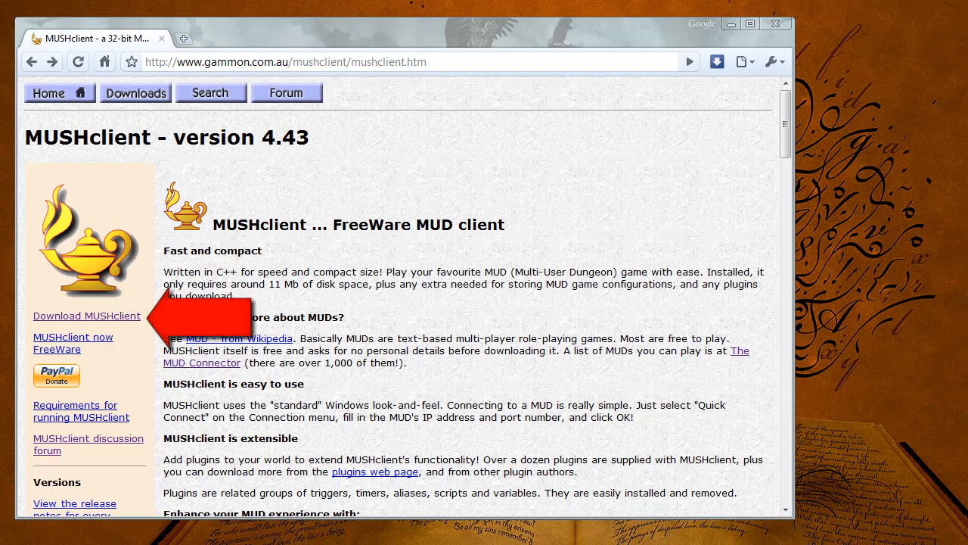
mouse_move(135, 324)
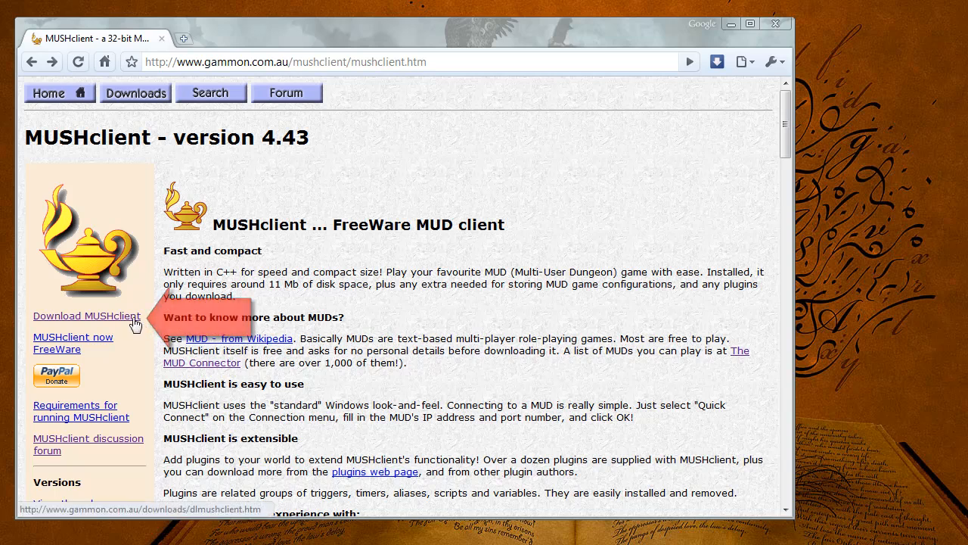
Download the recommended mushclient443.exe installer and save it to the Desktop.
click(86, 317)
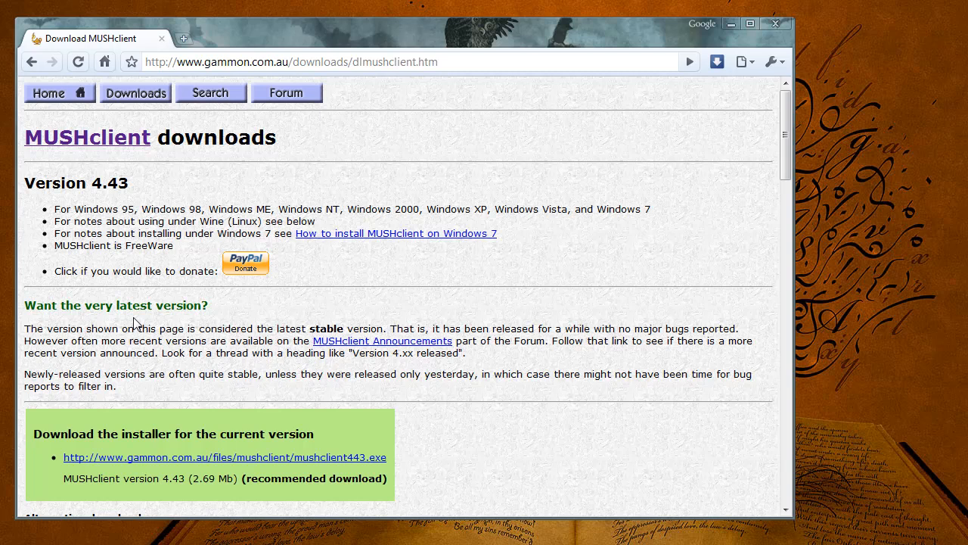
mouse_move(198, 375)
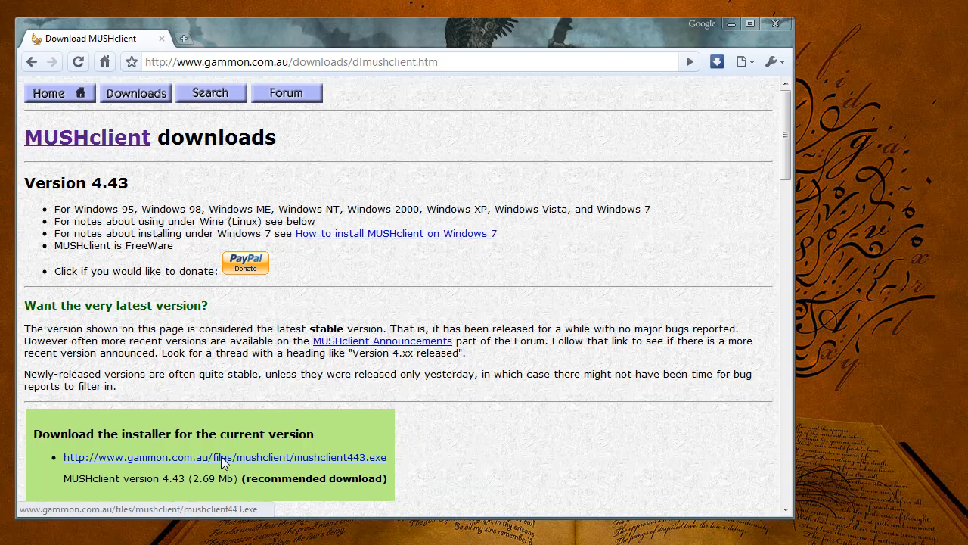
click(224, 457)
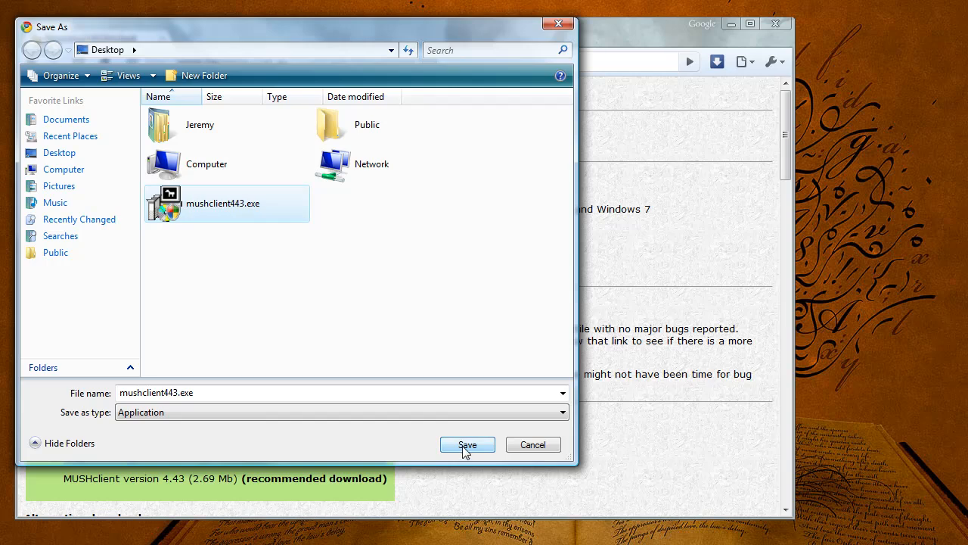
click(466, 445)
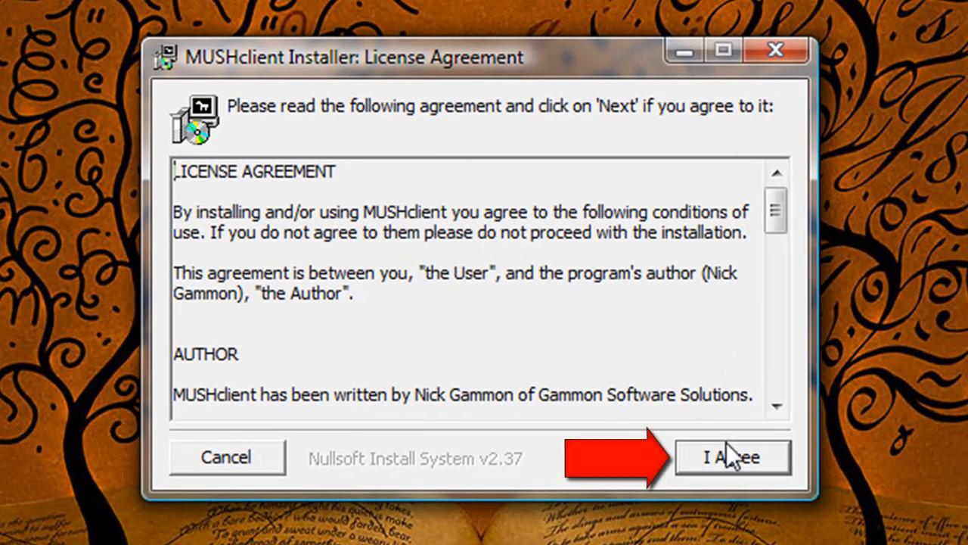
Accept the license, install typical components to the default Program Files folder, and close the finished installer.
click(731, 457)
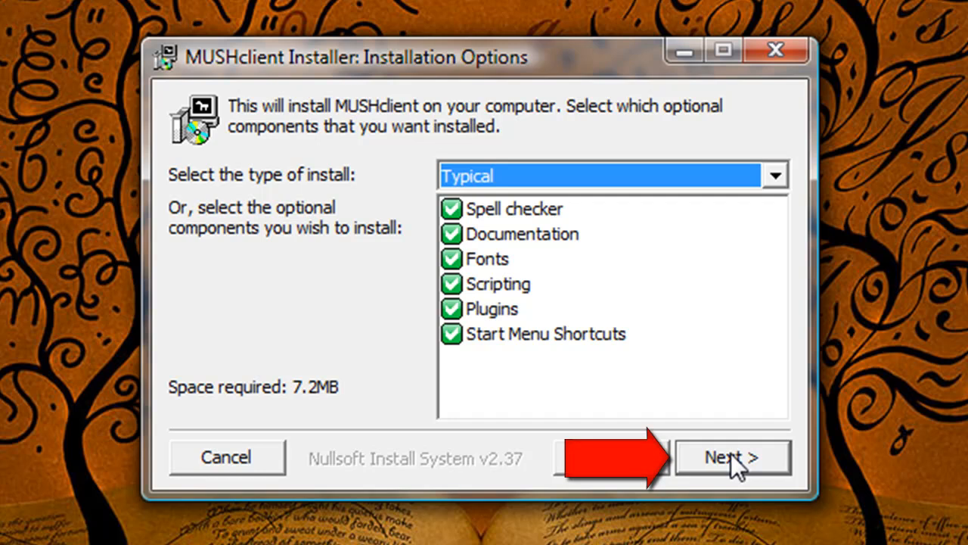
click(732, 456)
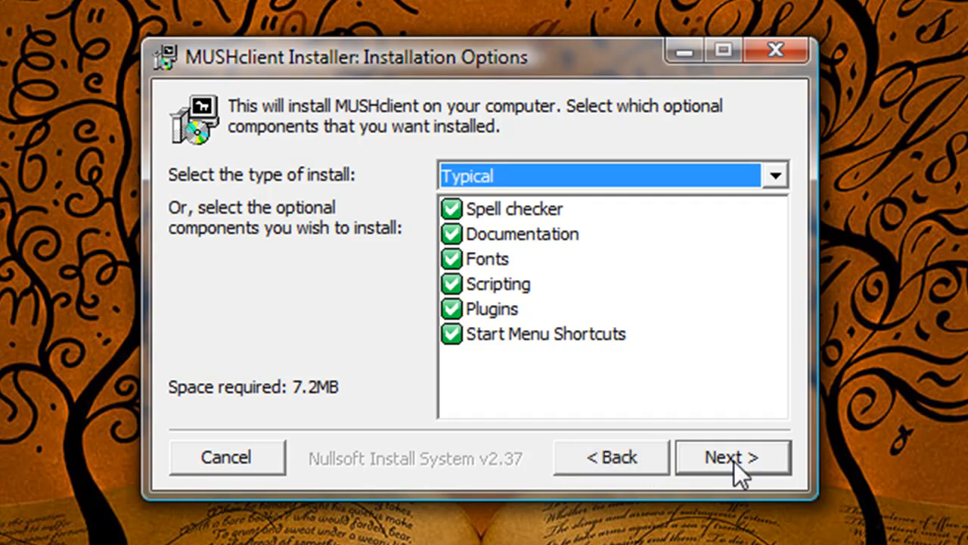
click(732, 457)
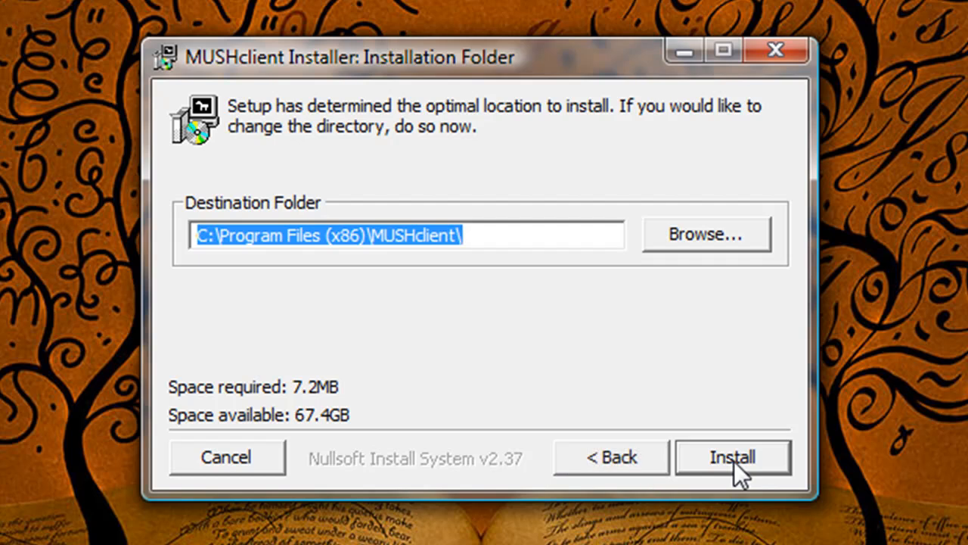
click(731, 457)
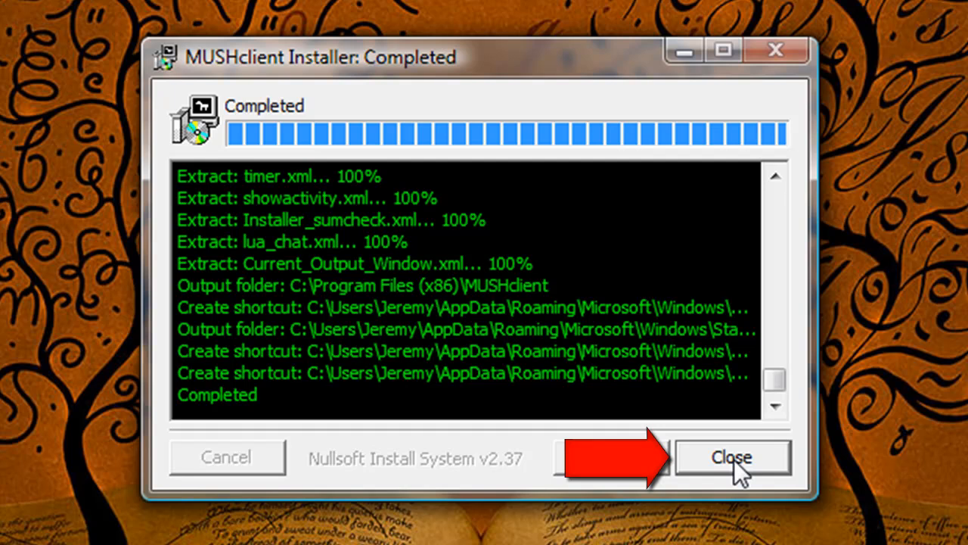
click(731, 457)
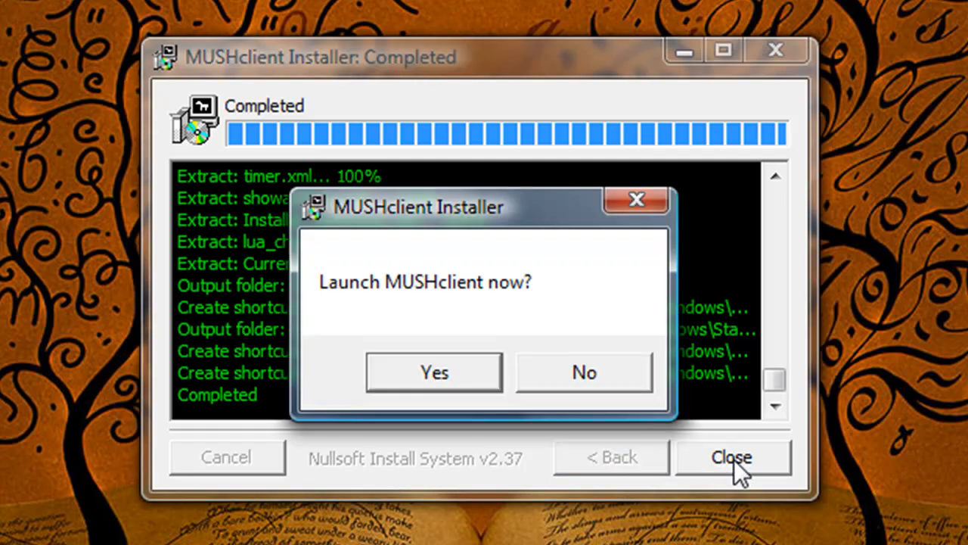
mouse_move(446, 378)
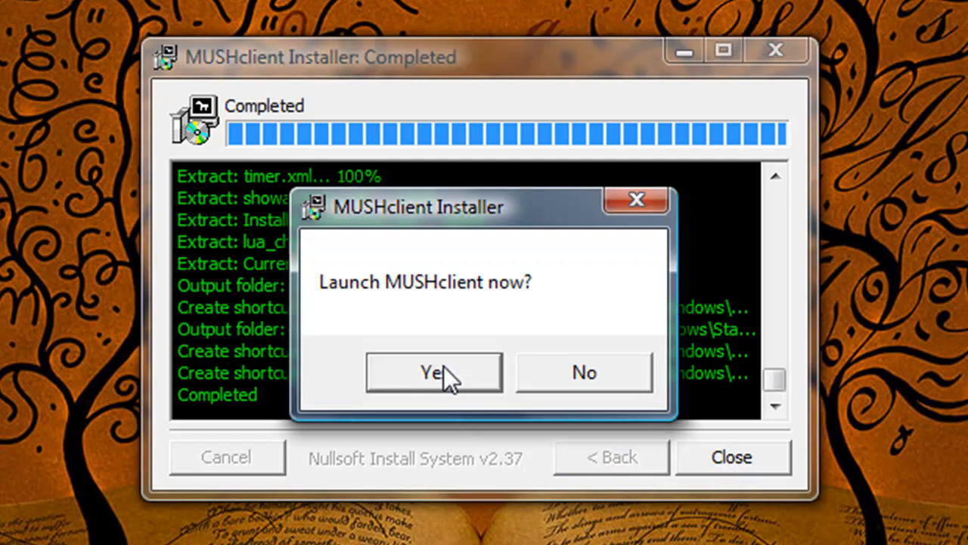
Launch MUSHclient now, turn off tips on startup, and dismiss the tip of the day.
click(433, 372)
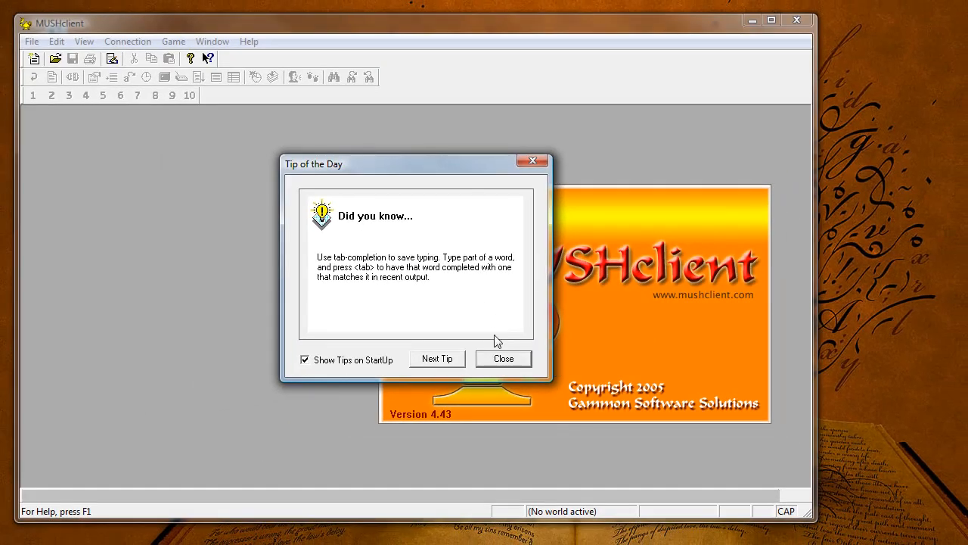
click(306, 360)
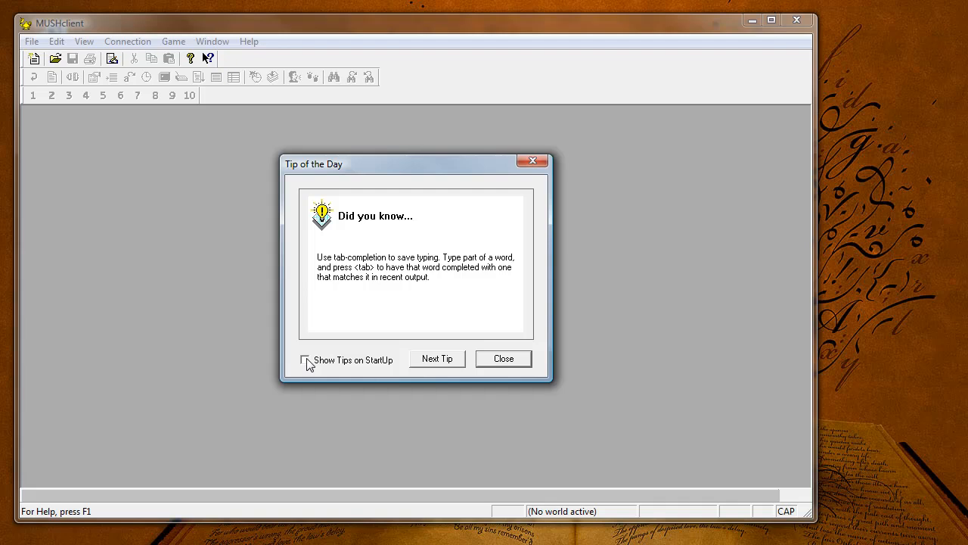
click(503, 357)
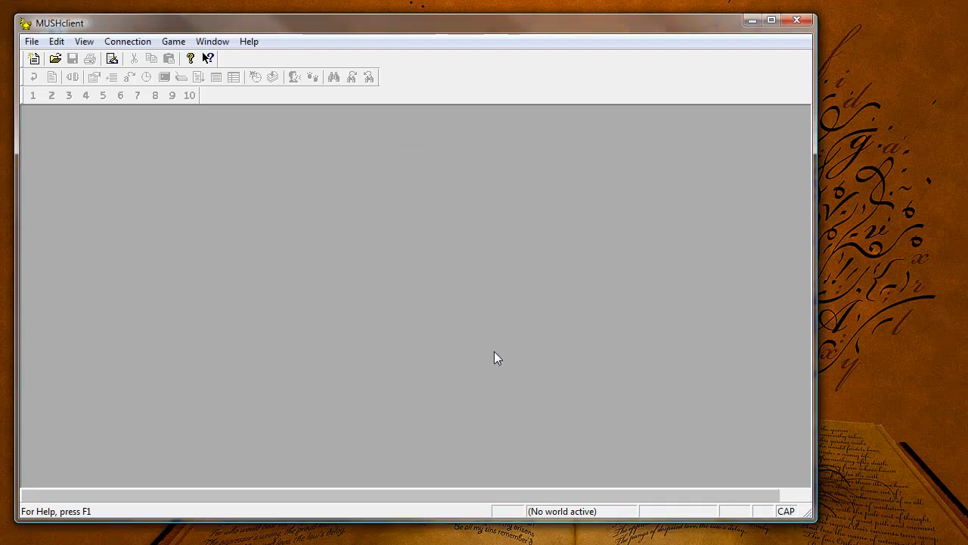
mouse_move(452, 336)
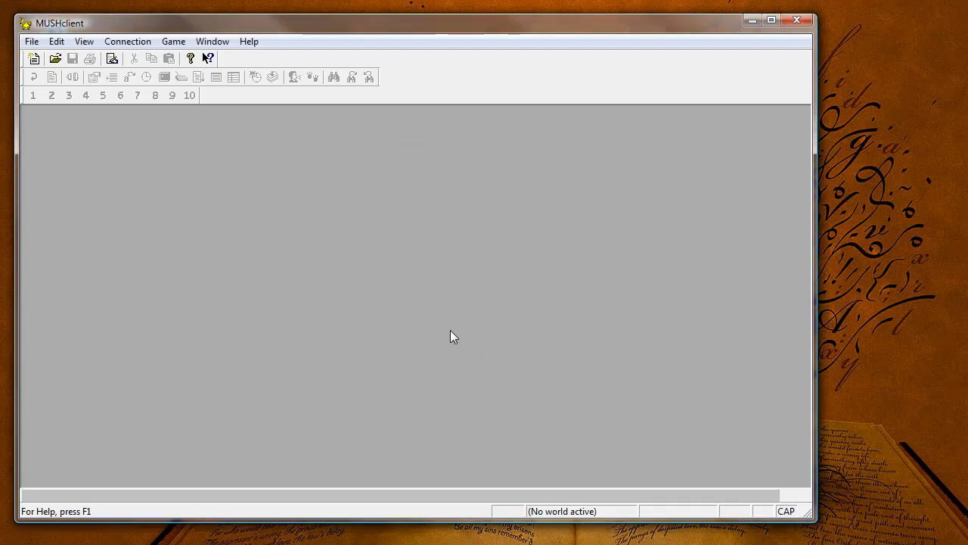
mouse_move(42, 174)
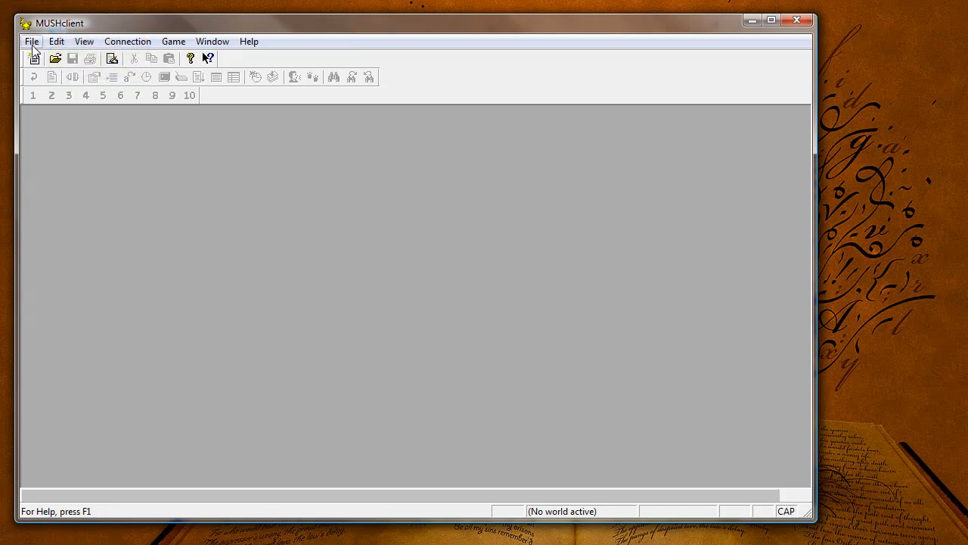
Start a New World from the File menu, declining to preload defaults from an existing world.
click(32, 41)
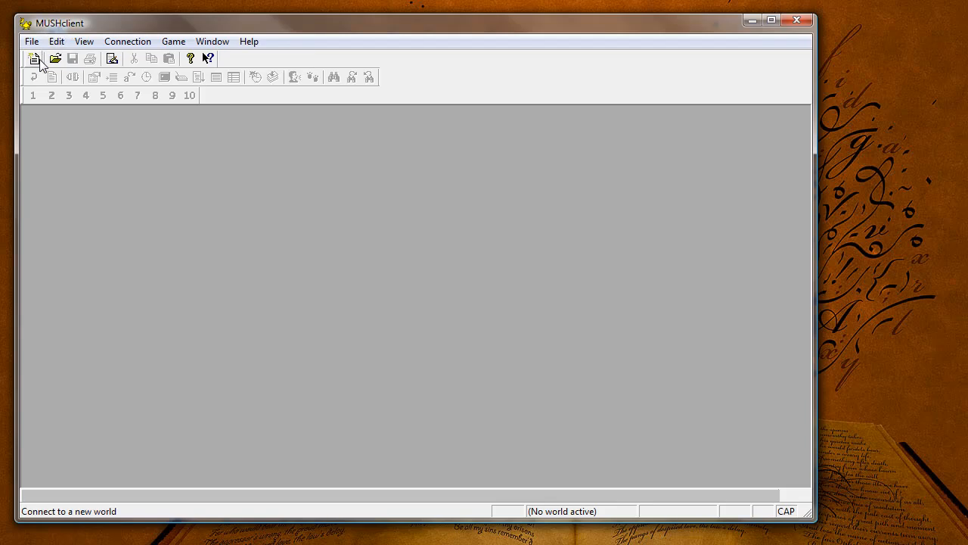
click(34, 58)
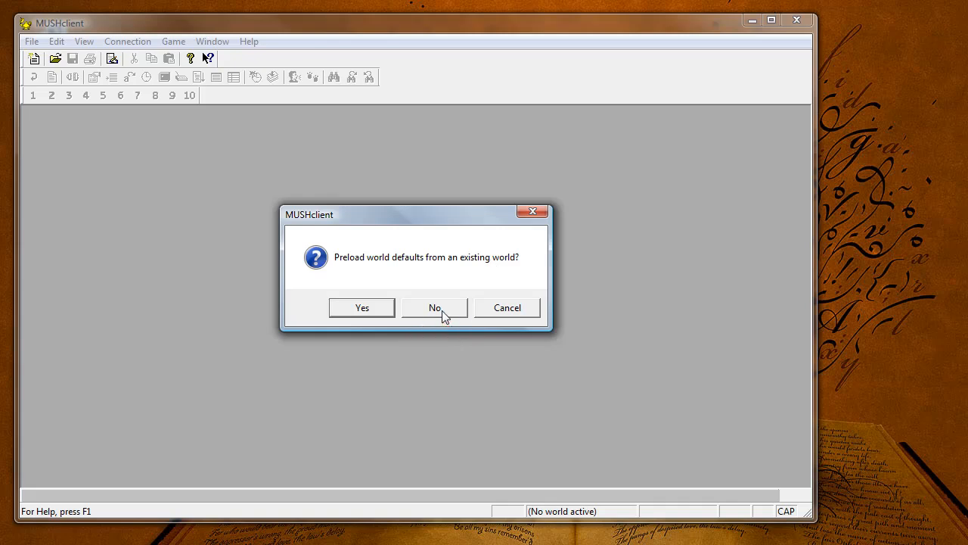
click(435, 308)
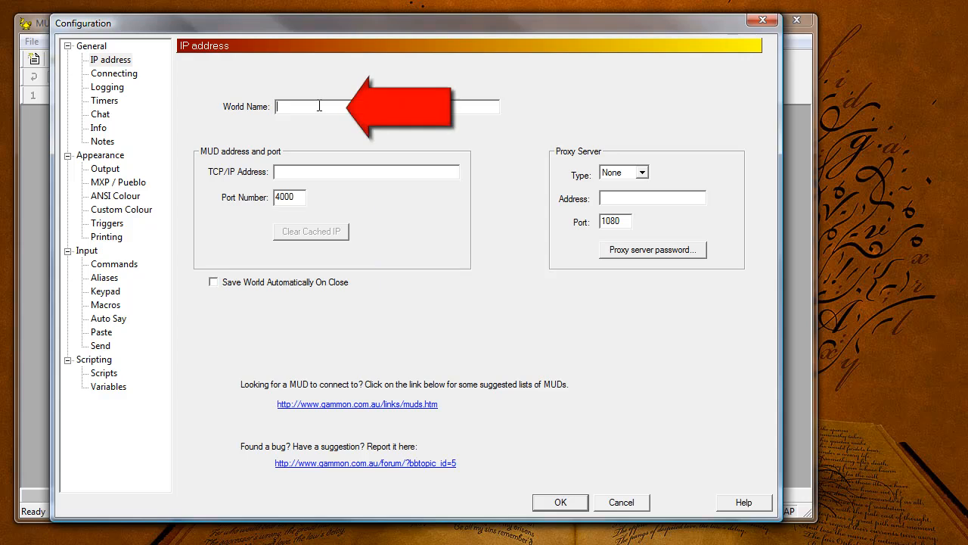
Enter world name Achaea and TCP/IP address achaea.com, then select the port field.
text(Achaea)
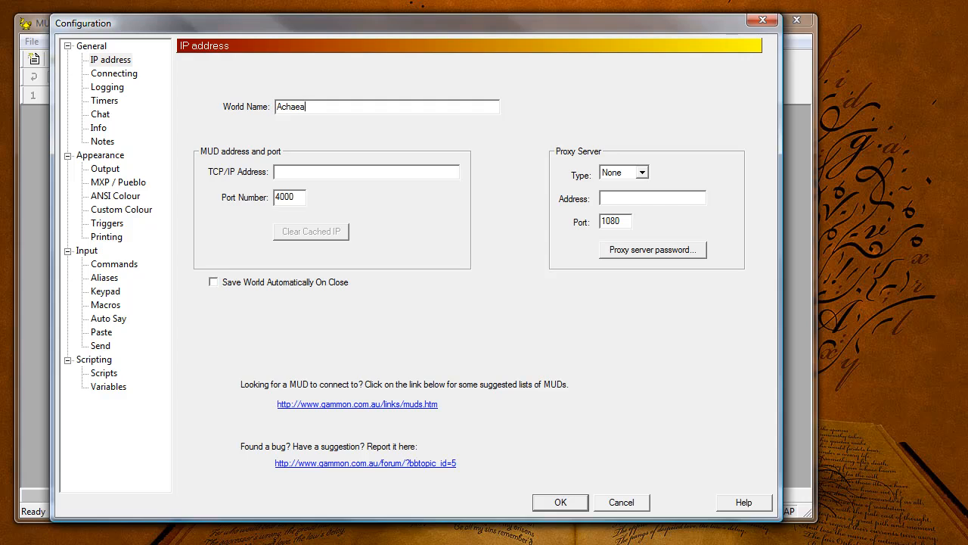
mouse_move(330, 90)
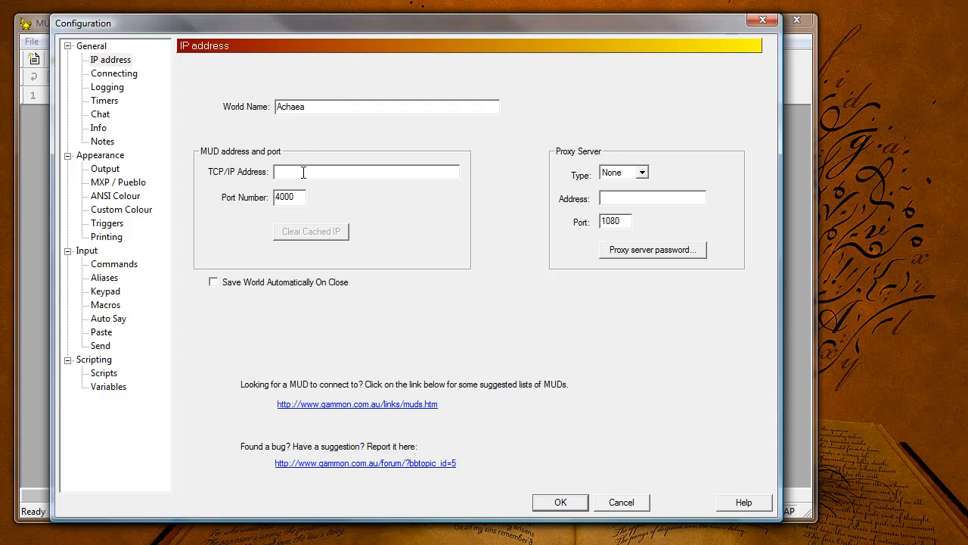
text(achaea.com)
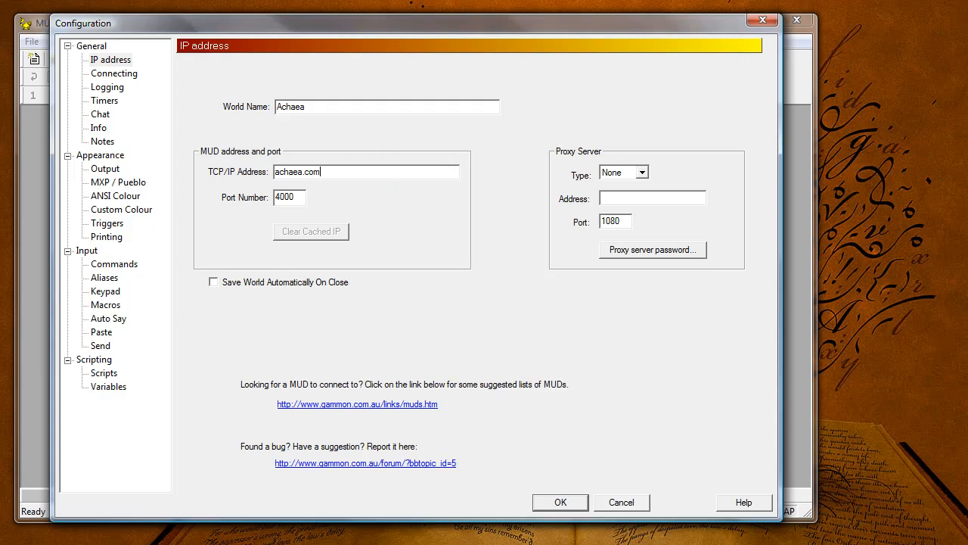
mouse_move(222, 184)
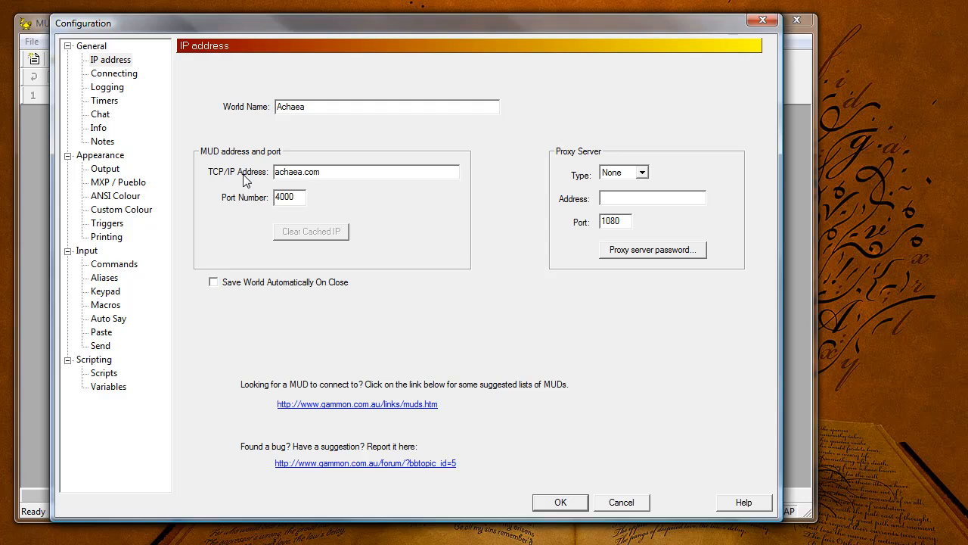
mouse_move(331, 188)
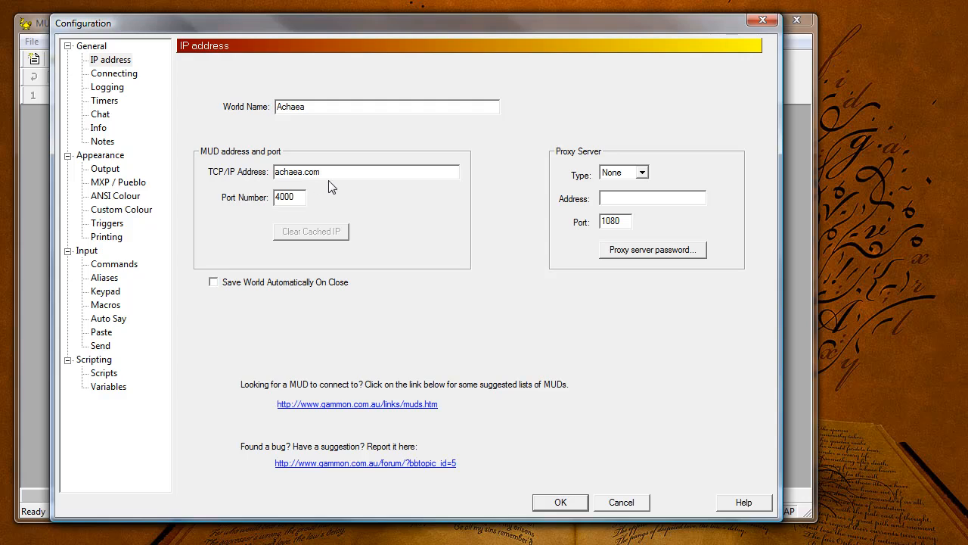
mouse_move(338, 211)
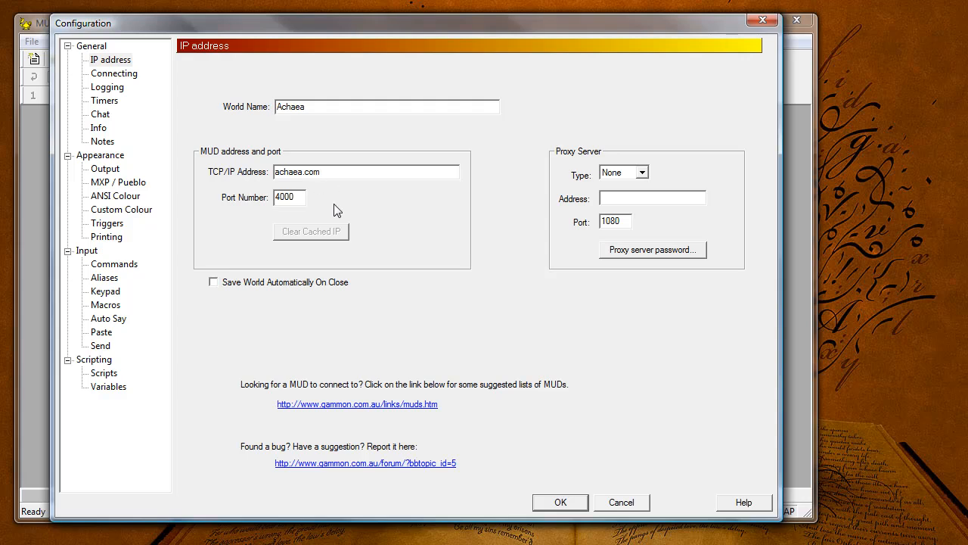
click(366, 172)
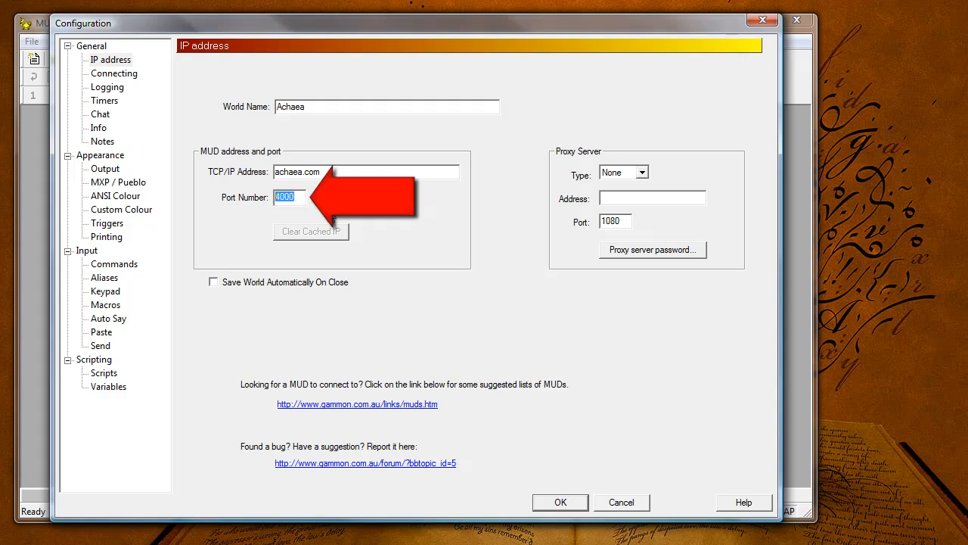
Set port 23, enable Save World Automatically On Close, and connect to Achaea's welcome menu.
text(23)
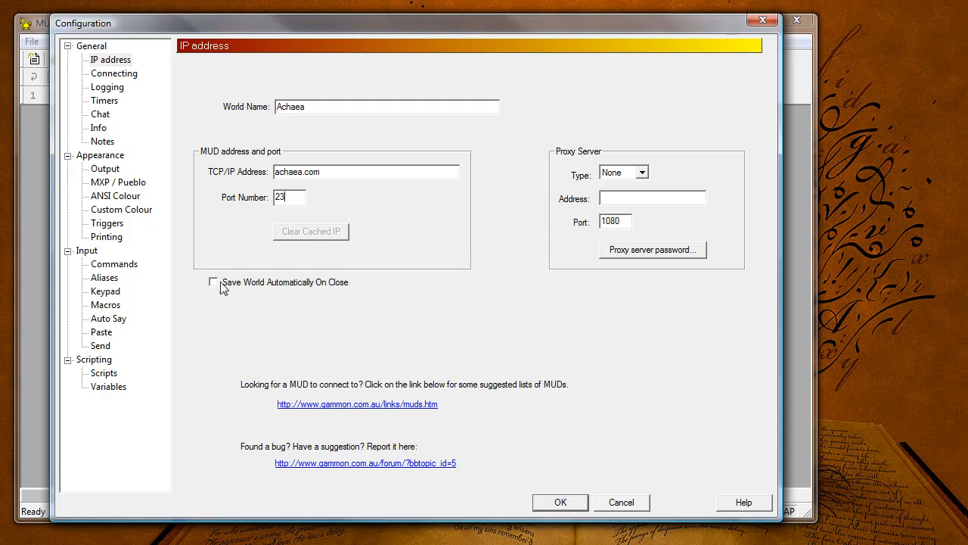
click(215, 283)
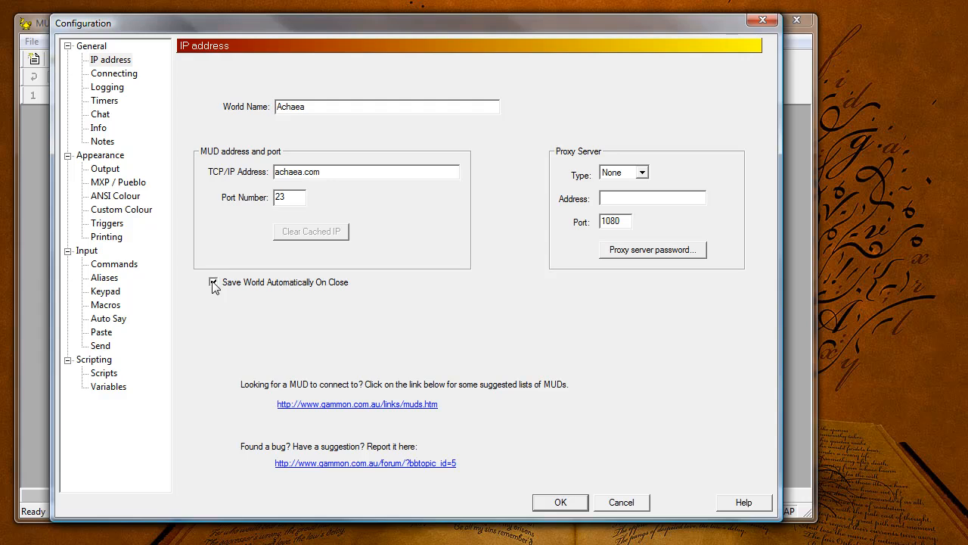
click(214, 281)
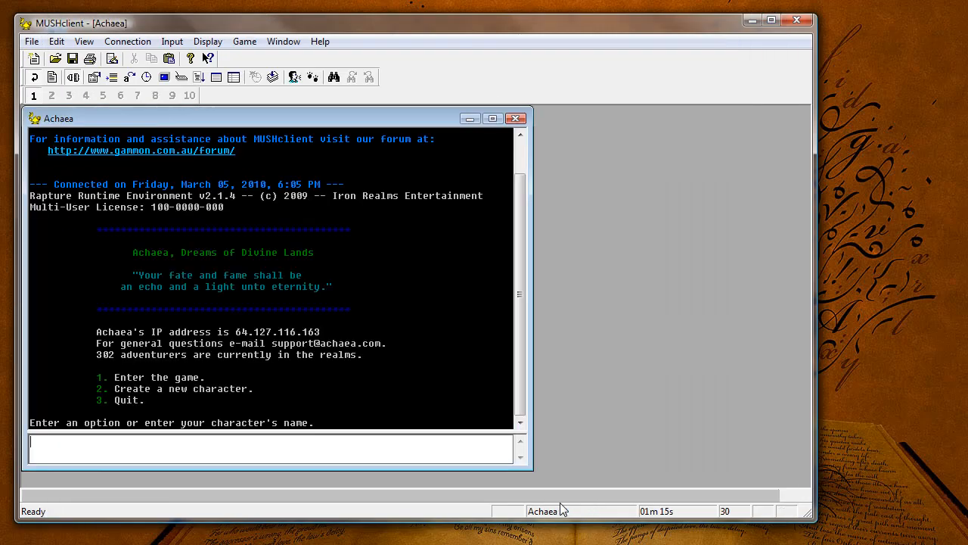
Maximize the Achaea world window and begin typing at the login prompt.
click(493, 118)
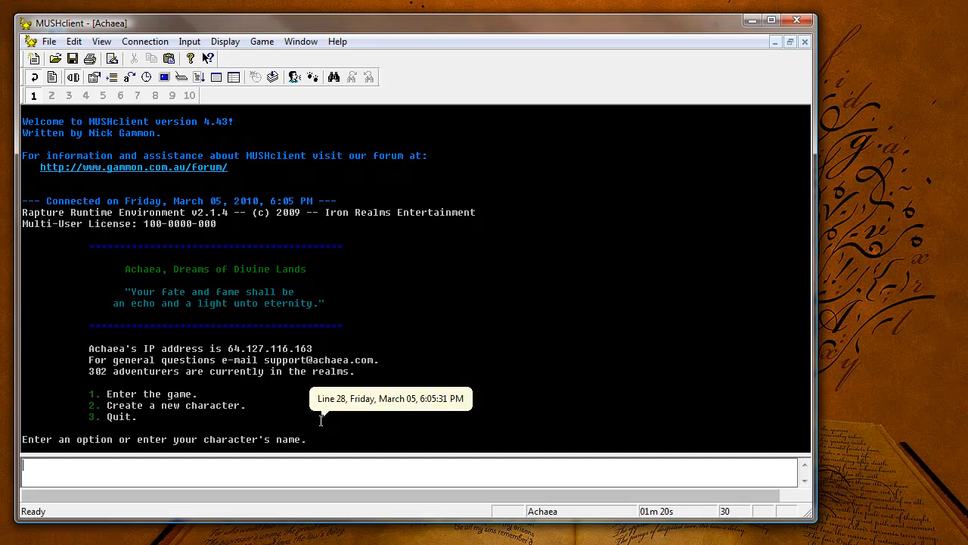
mouse_move(297, 471)
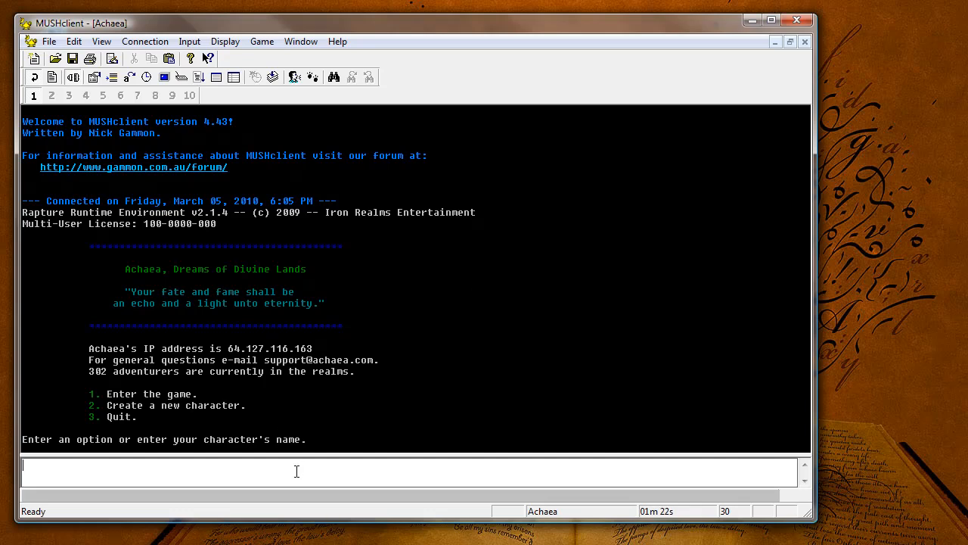
text(loa)
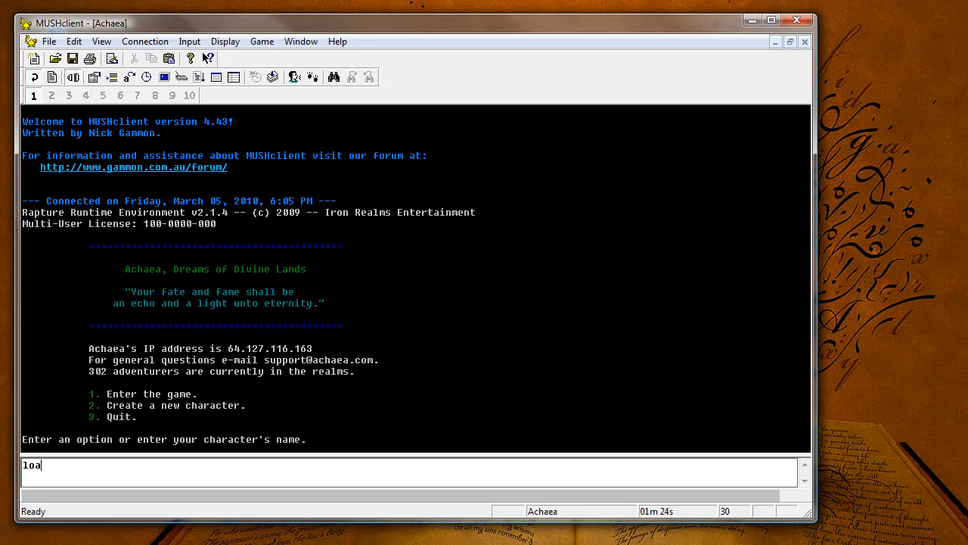